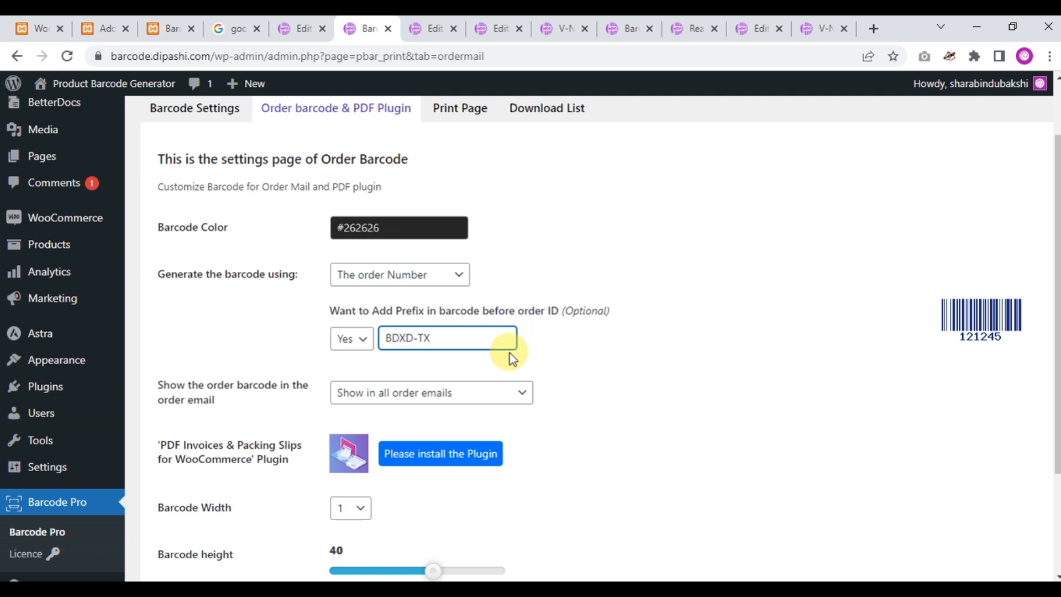
Step: Scroll down to check the order barcode preview reads BDXD-TX121245 with the prefix applied
{"action": "scroll", "scroll_direction": "down", "scroll_amount": 3}
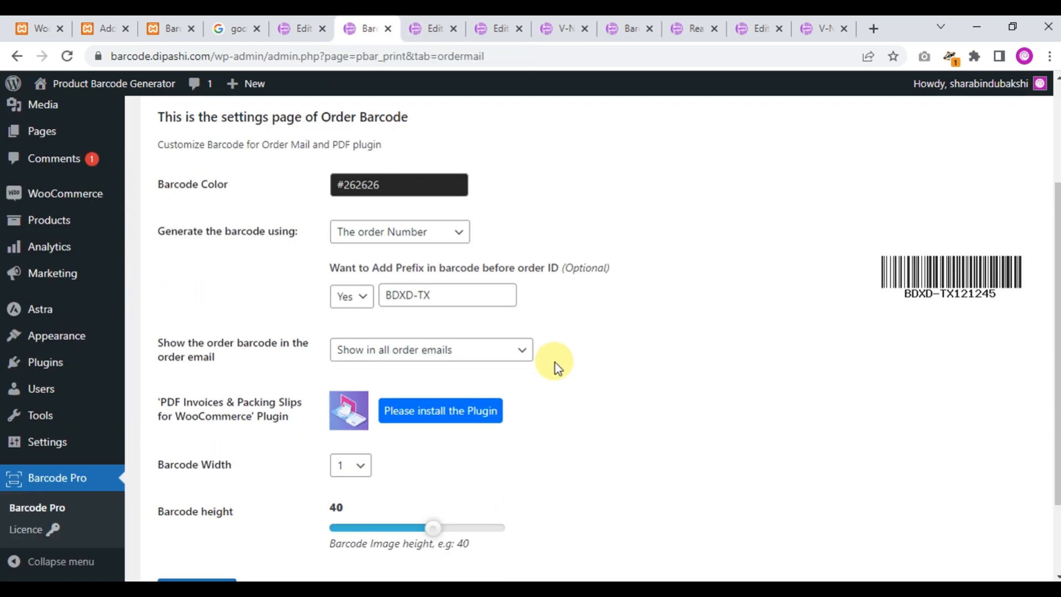
Step: On order #314's edit page showing barcode BDXD-TX314, choose 'Resend new order notification' in Order actions
{"action": "left_click", "coordinate": [432, 29]}
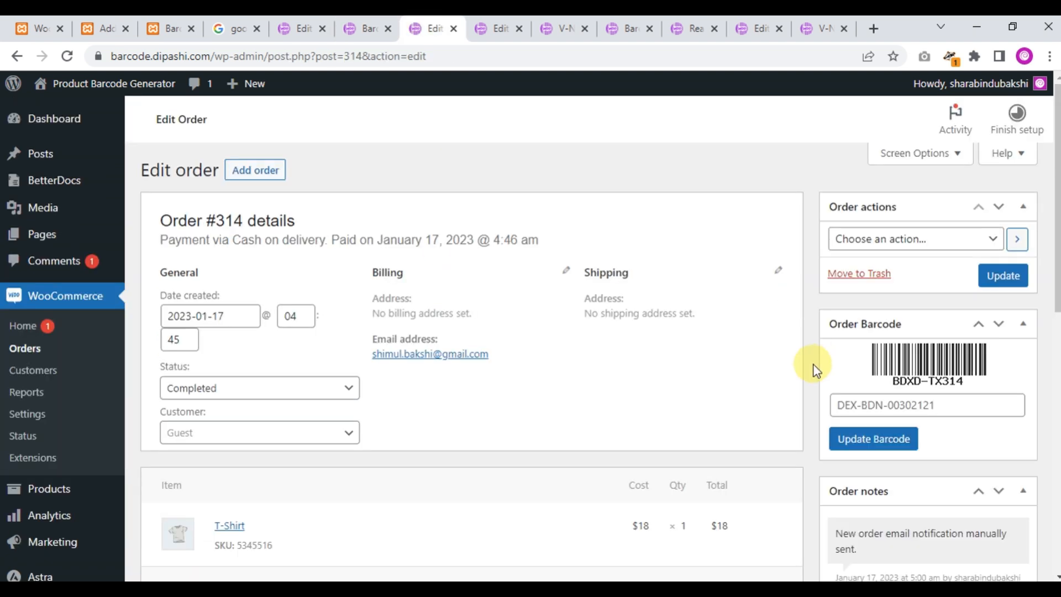
{"action": "left_click", "coordinate": [1003, 276]}
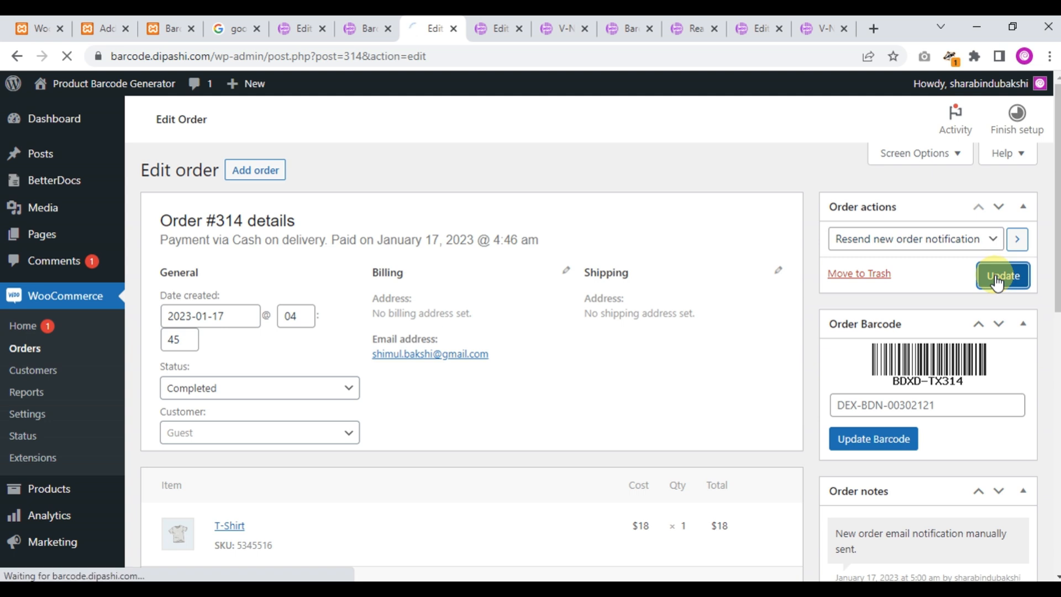
Step: Switch to Gmail to view the resent '[Product Barcode Generator]: New order #314' email
{"action": "left_click", "coordinate": [819, 29]}
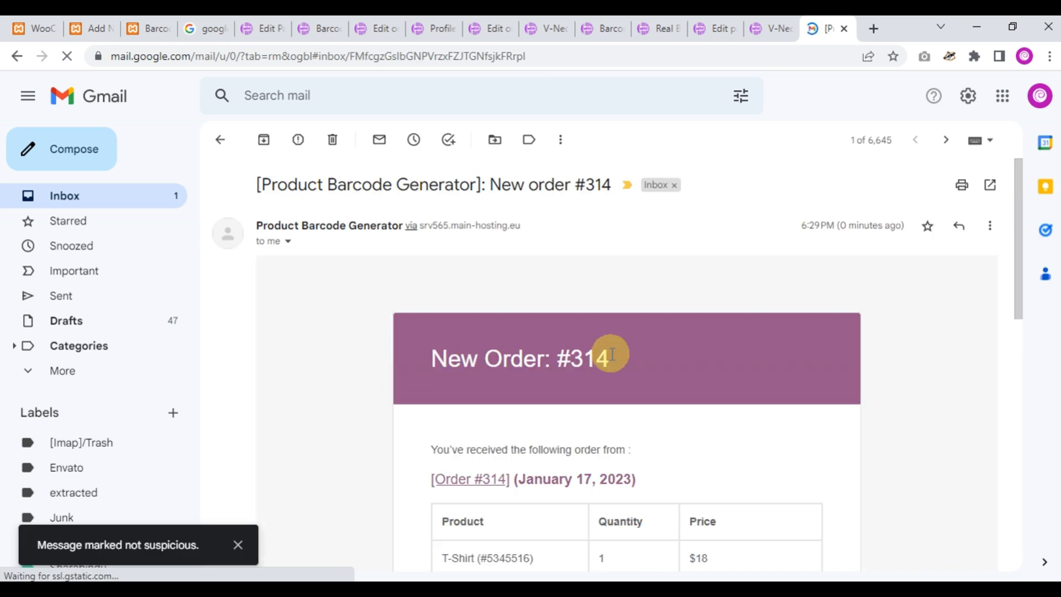